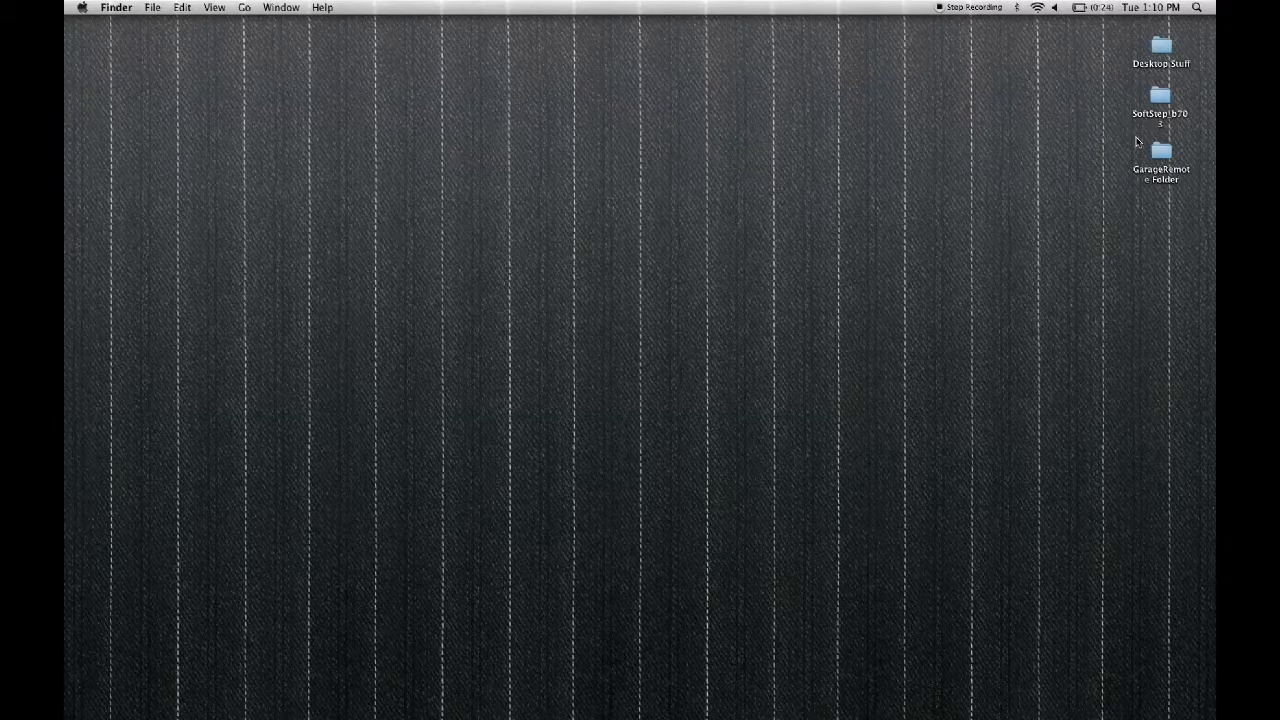
# Step: Install the GarageRemote.prefPane from the GarageRemote desktop folder
pyautogui.doubleClick(1160, 156)
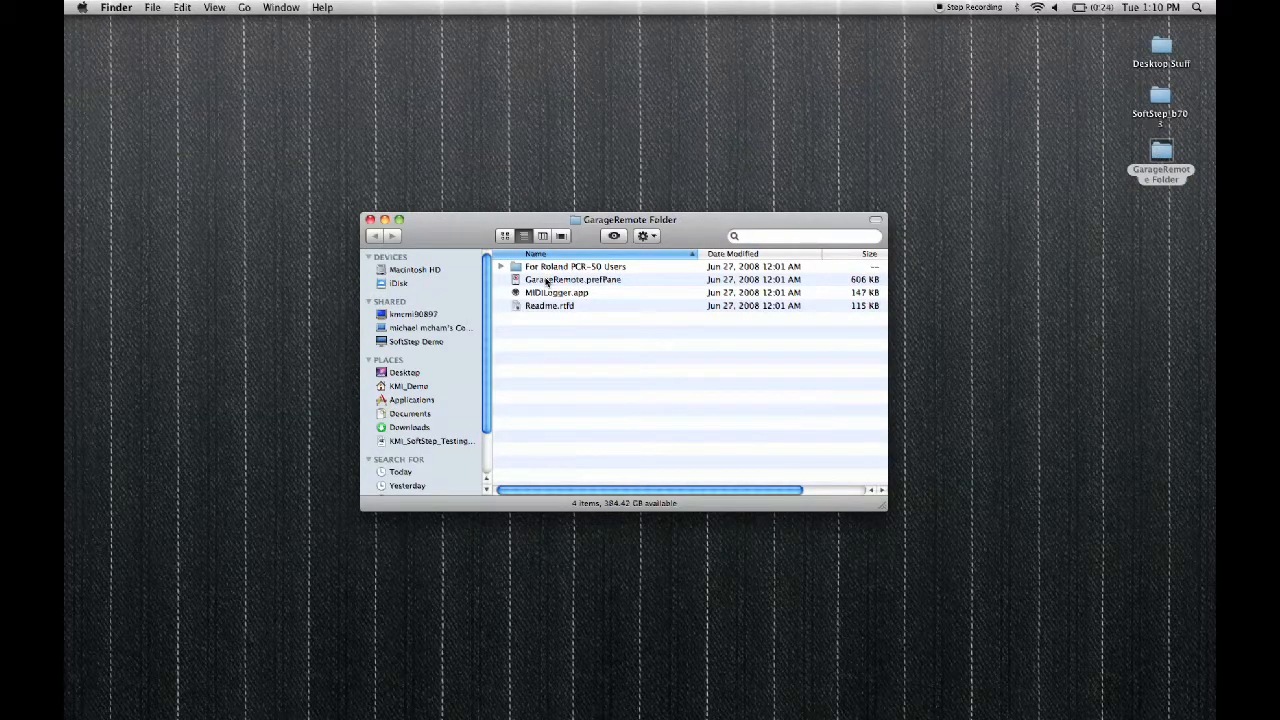
pyautogui.doubleClick(574, 280)
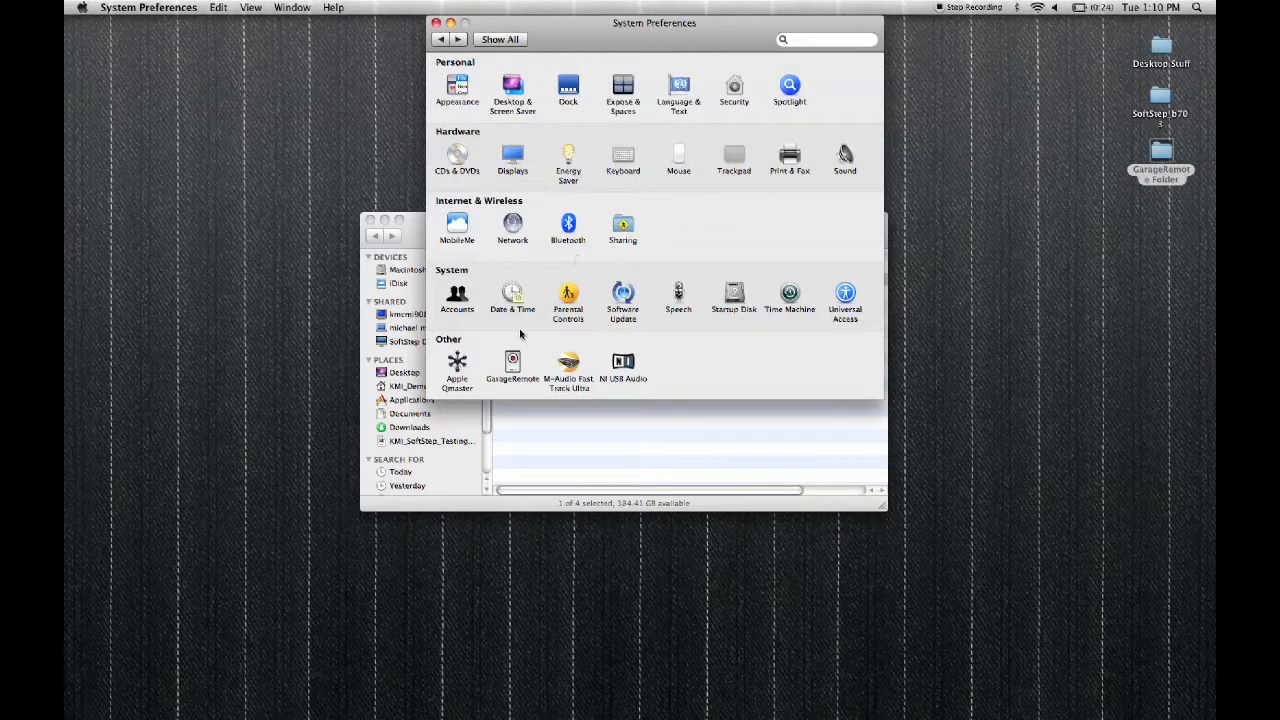
pyautogui.moveTo(512, 364)
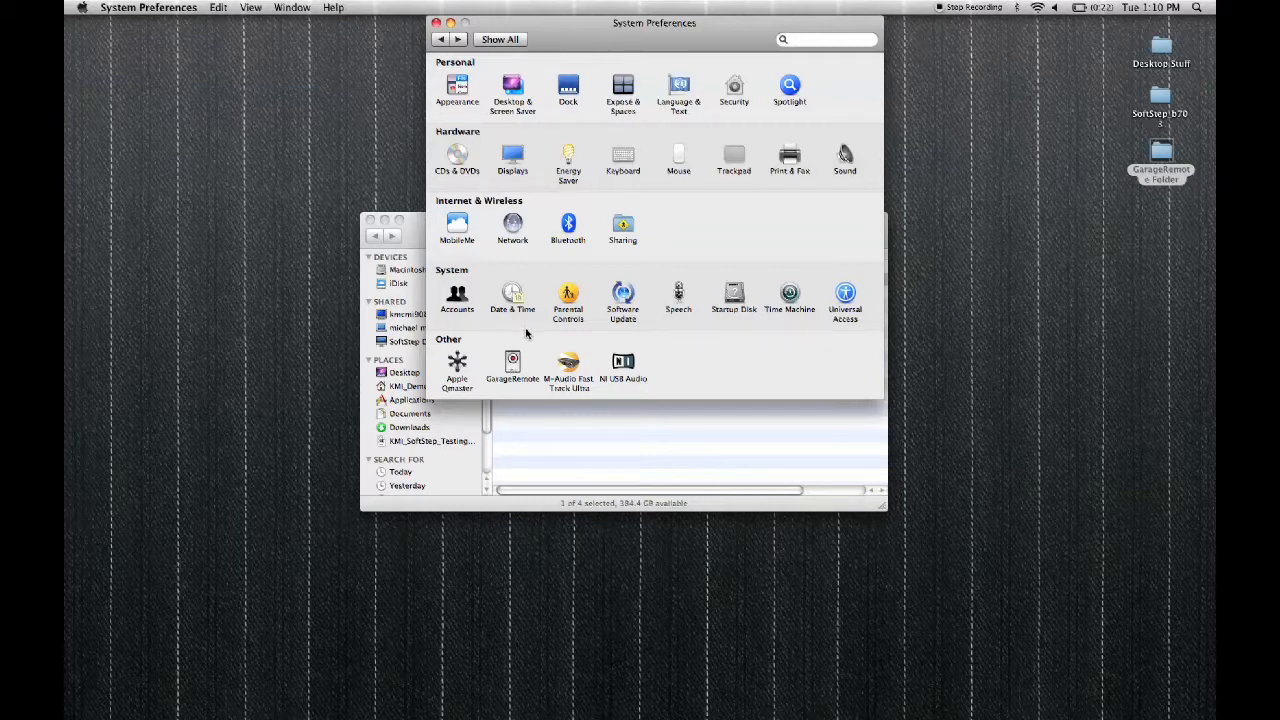
# Step: Select the GarageRemote pane listed under Other
pyautogui.click(512, 364)
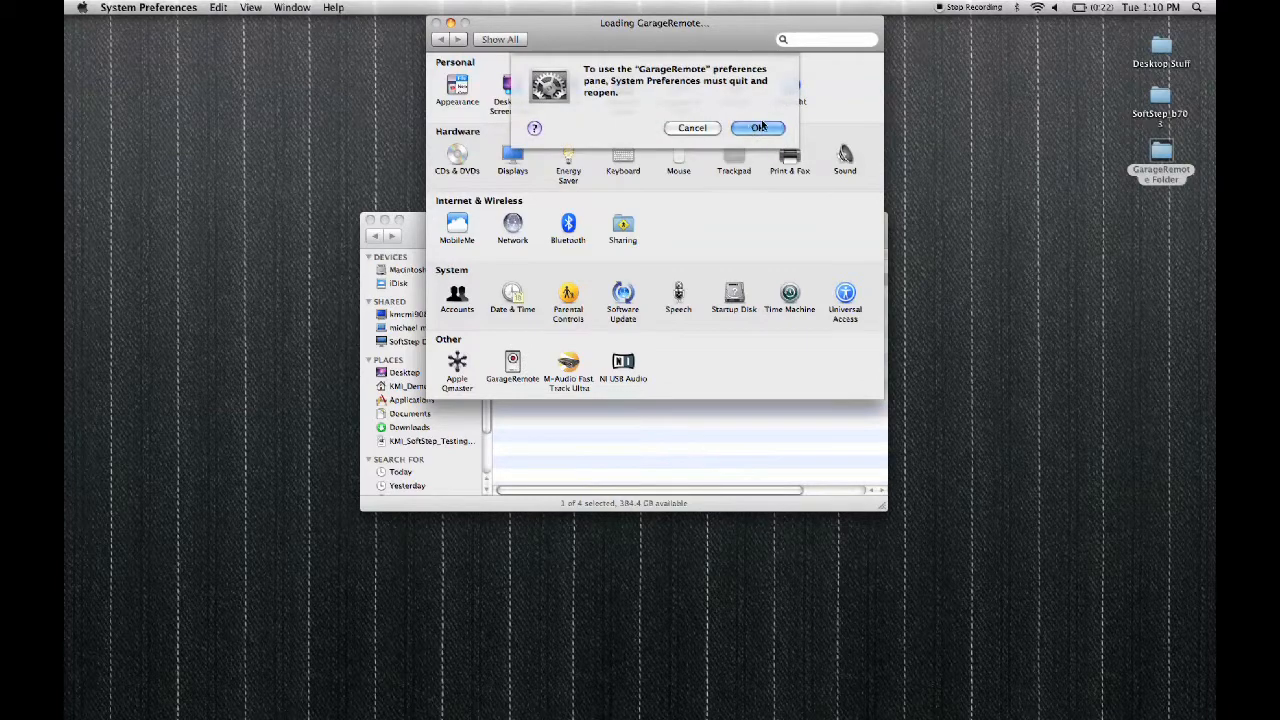
# Step: Reopen the pane, start the GarageRemote Listener, then quit System Preferences and close Finder
pyautogui.click(756, 128)
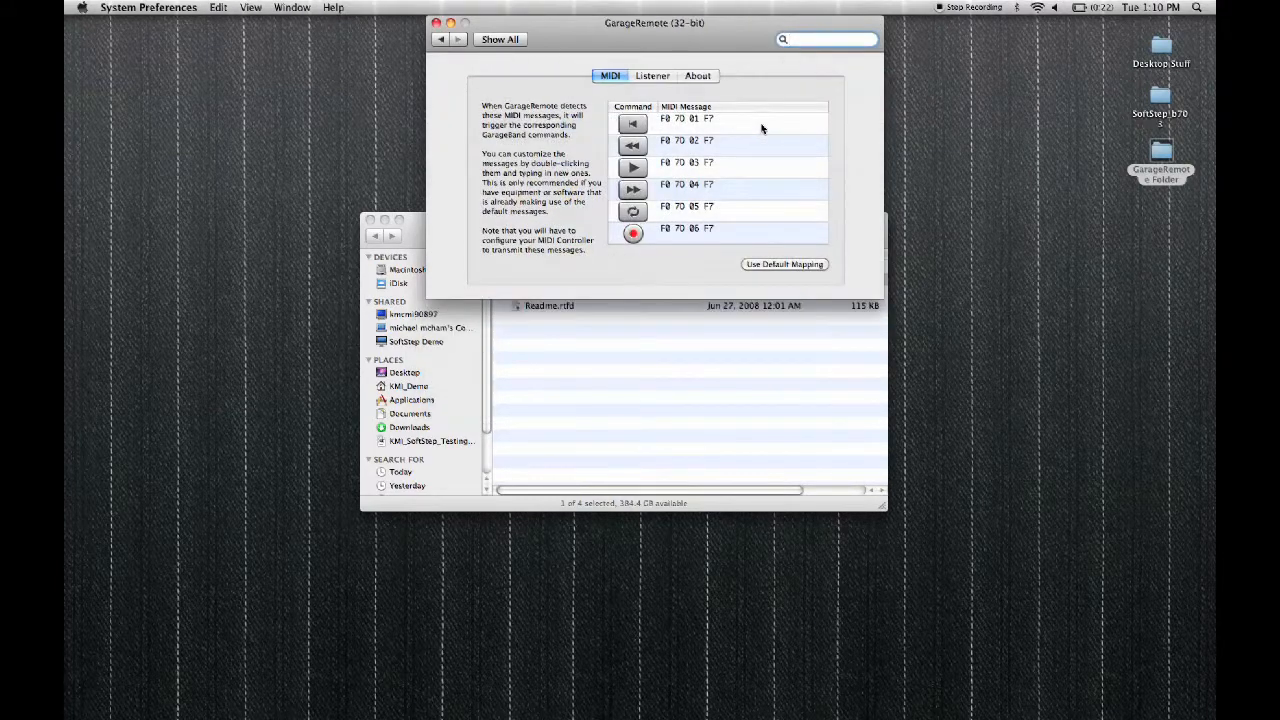
pyautogui.moveTo(652, 96)
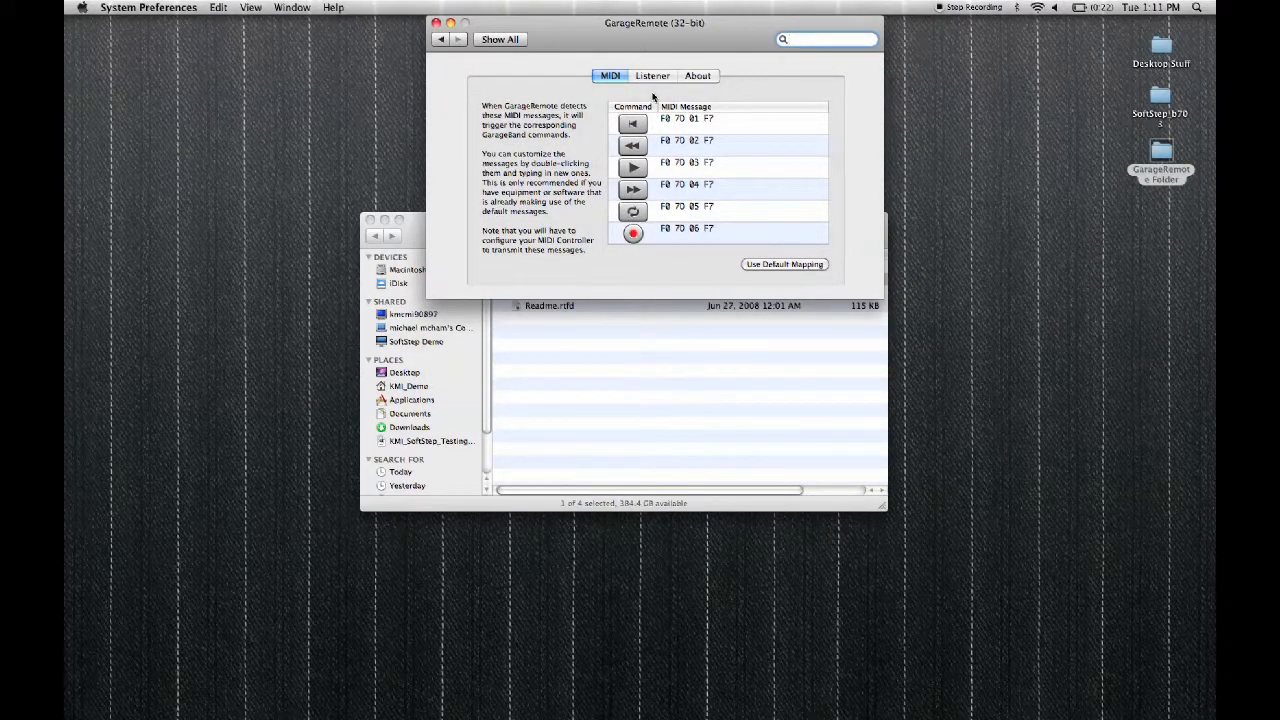
pyautogui.click(652, 76)
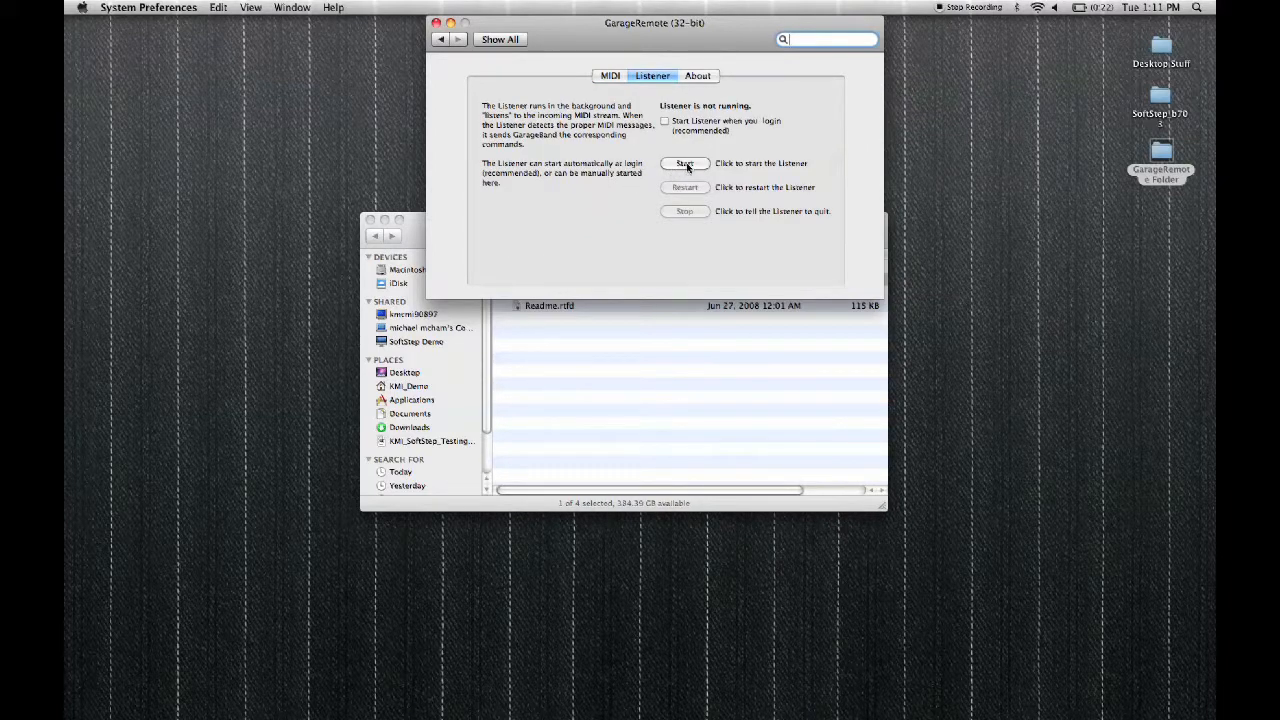
pyautogui.click(684, 164)
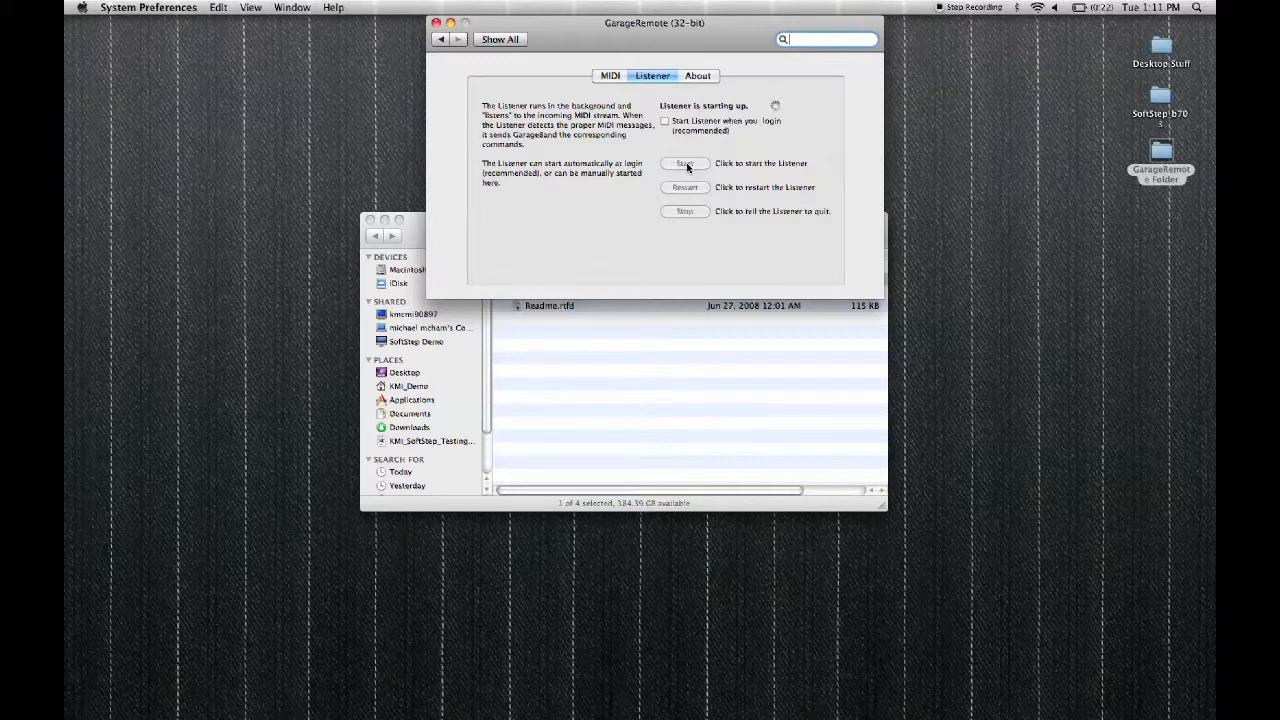
pyautogui.click(684, 164)
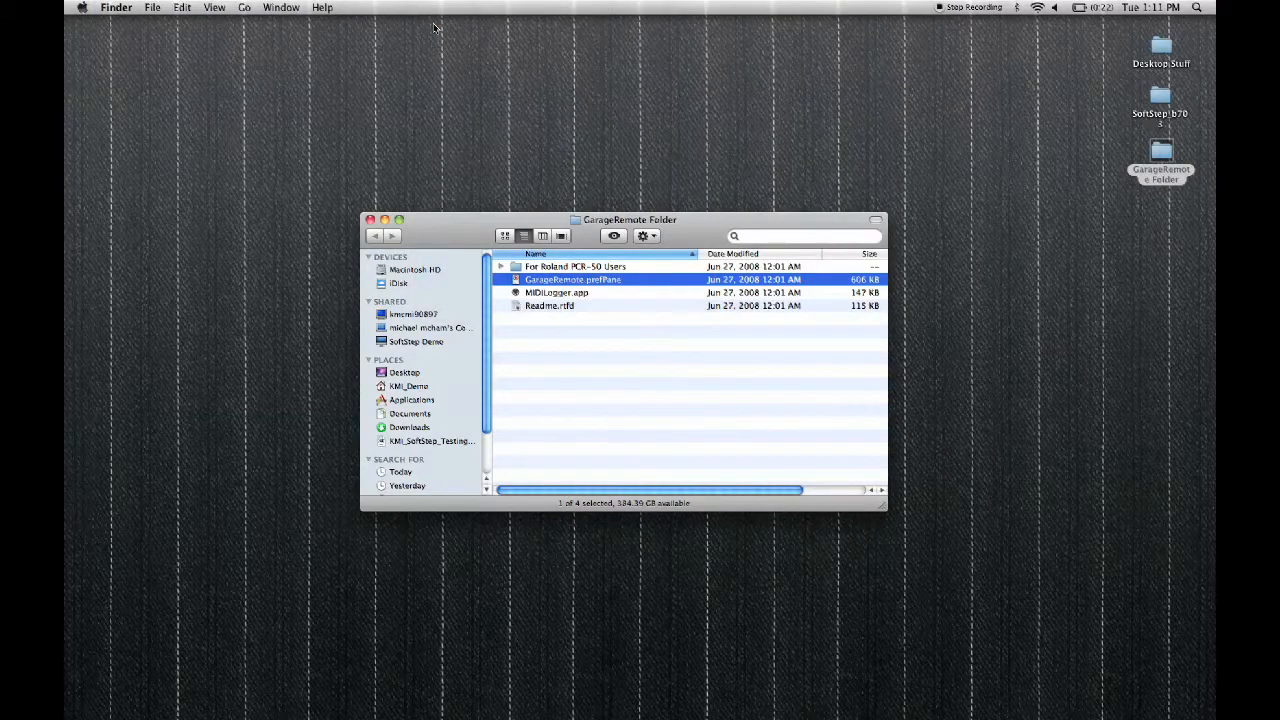
pyautogui.click(372, 218)
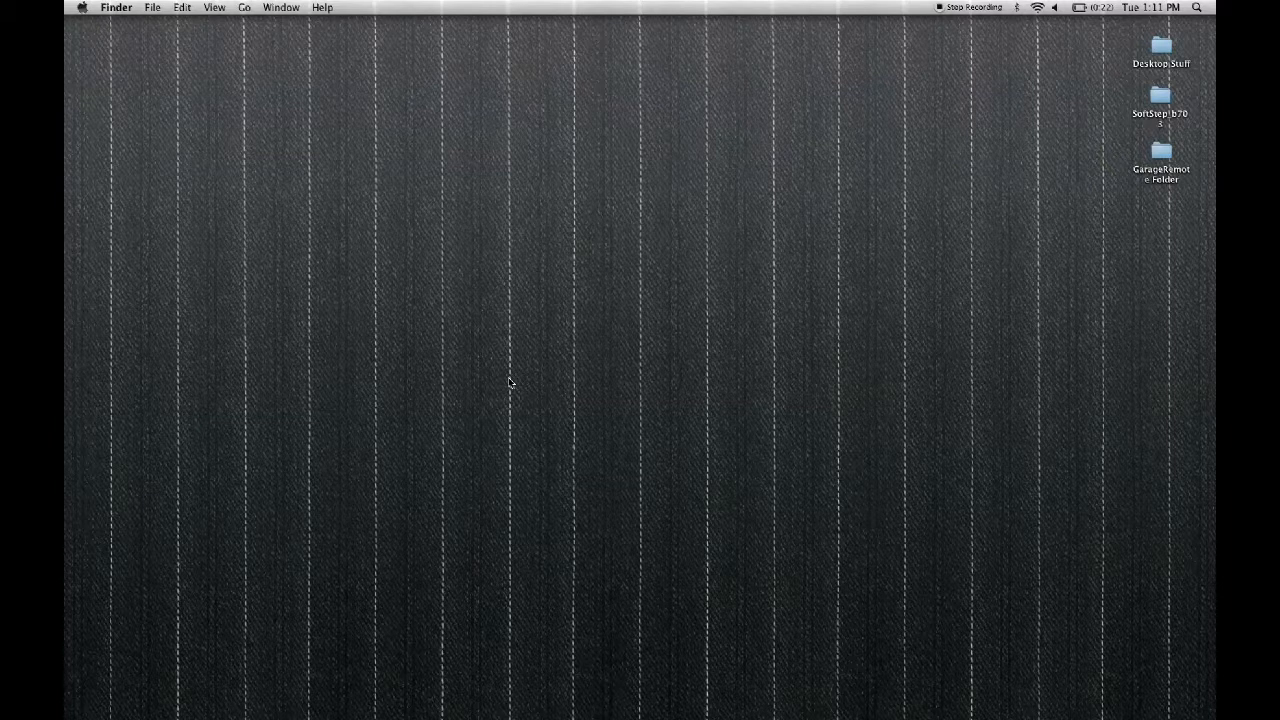
pyautogui.moveTo(76, 524)
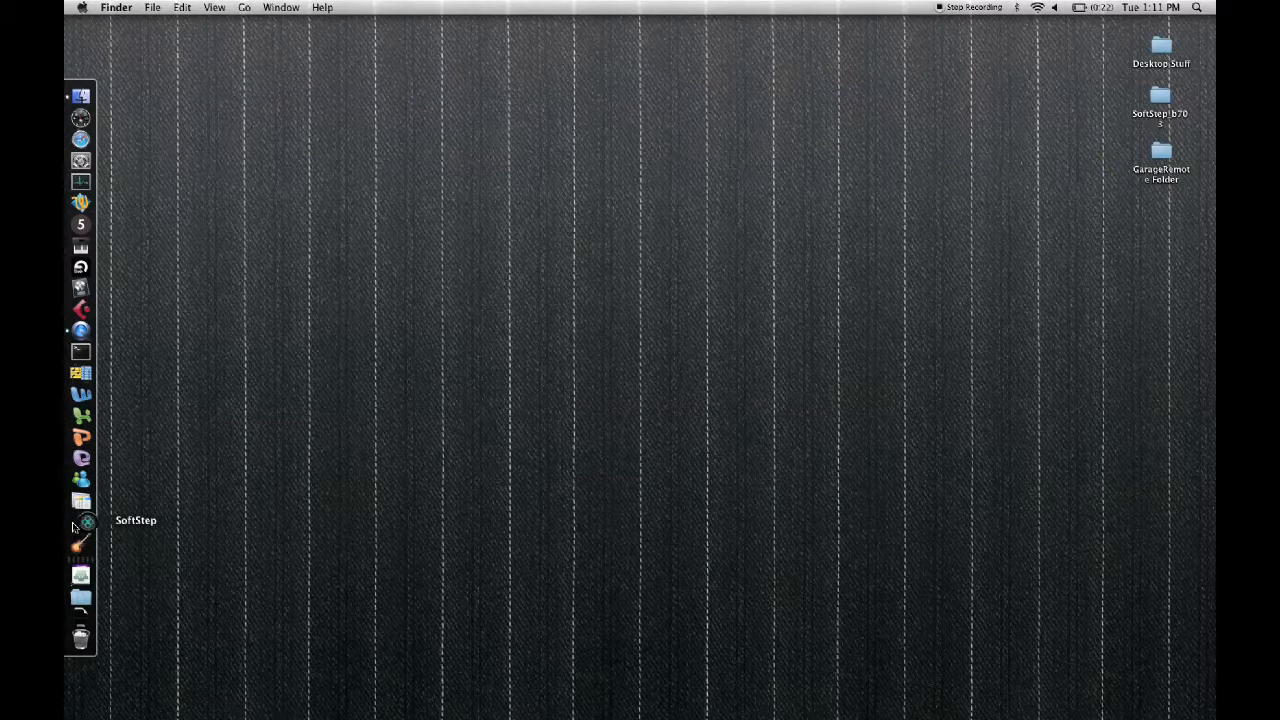
# Step: Launch SoftStep and load scene 13 Garageband Transport
pyautogui.click(80, 522)
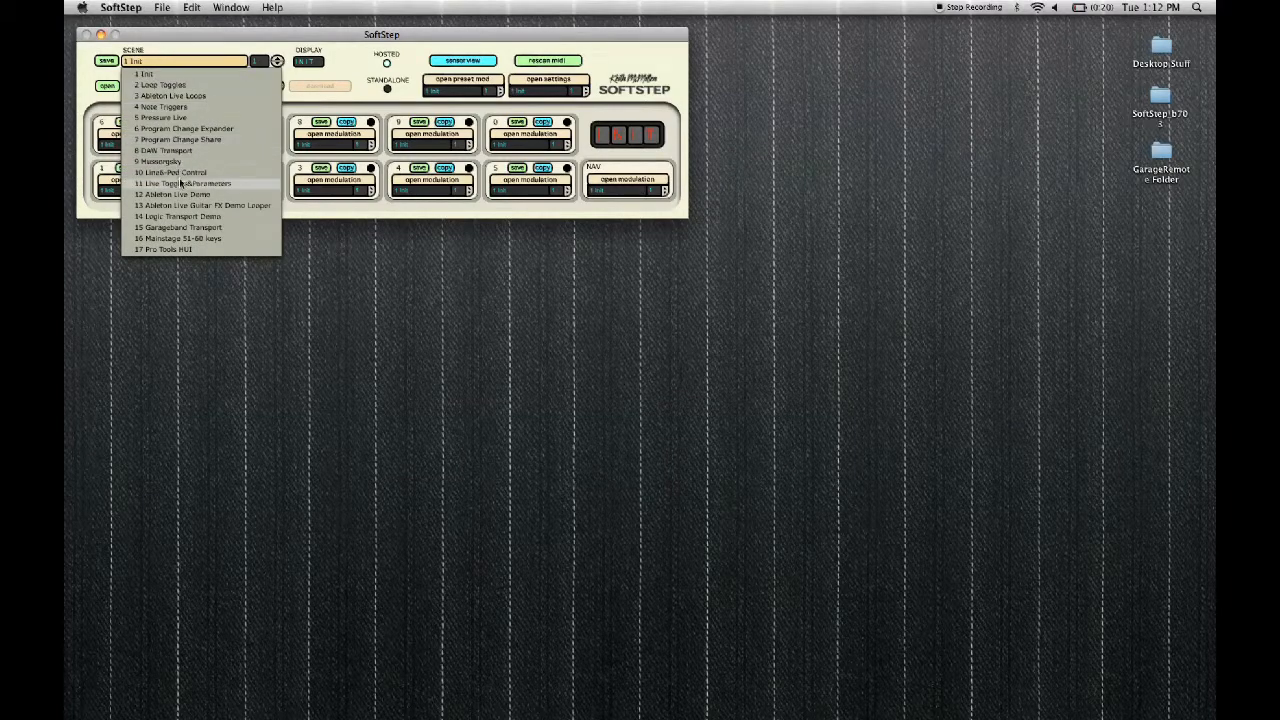
pyautogui.click(180, 228)
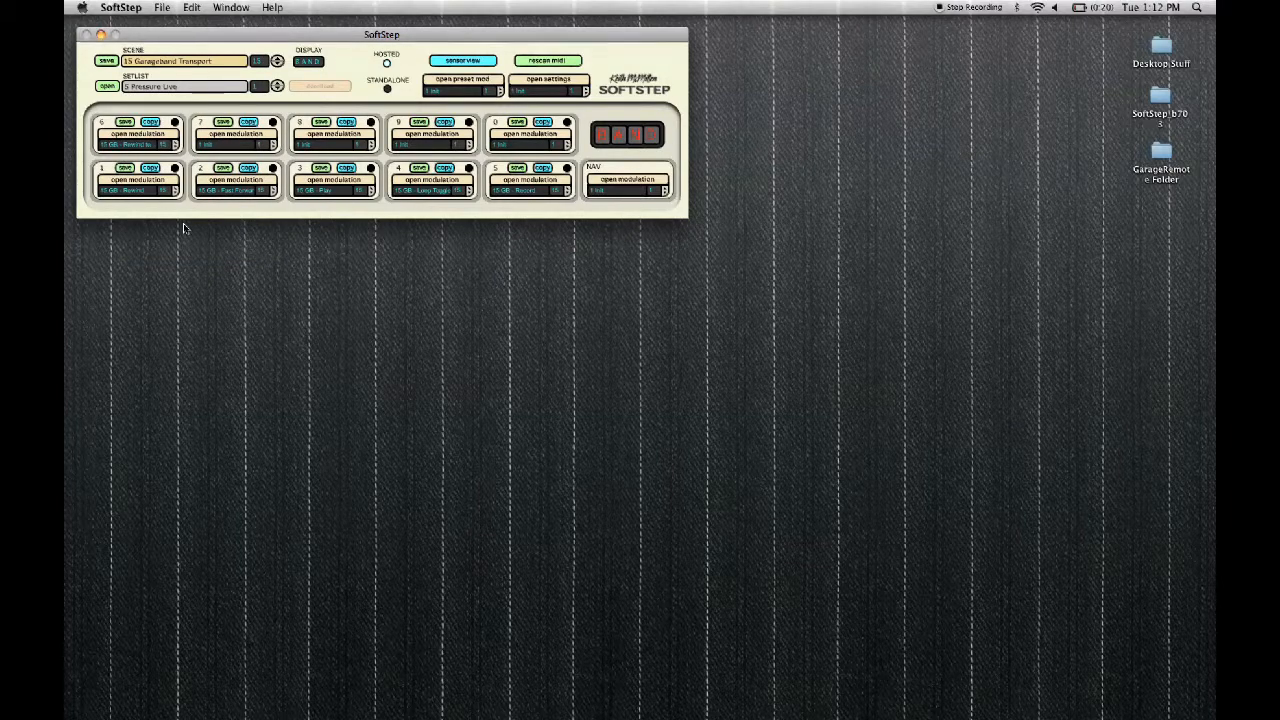
pyautogui.moveTo(252, 548)
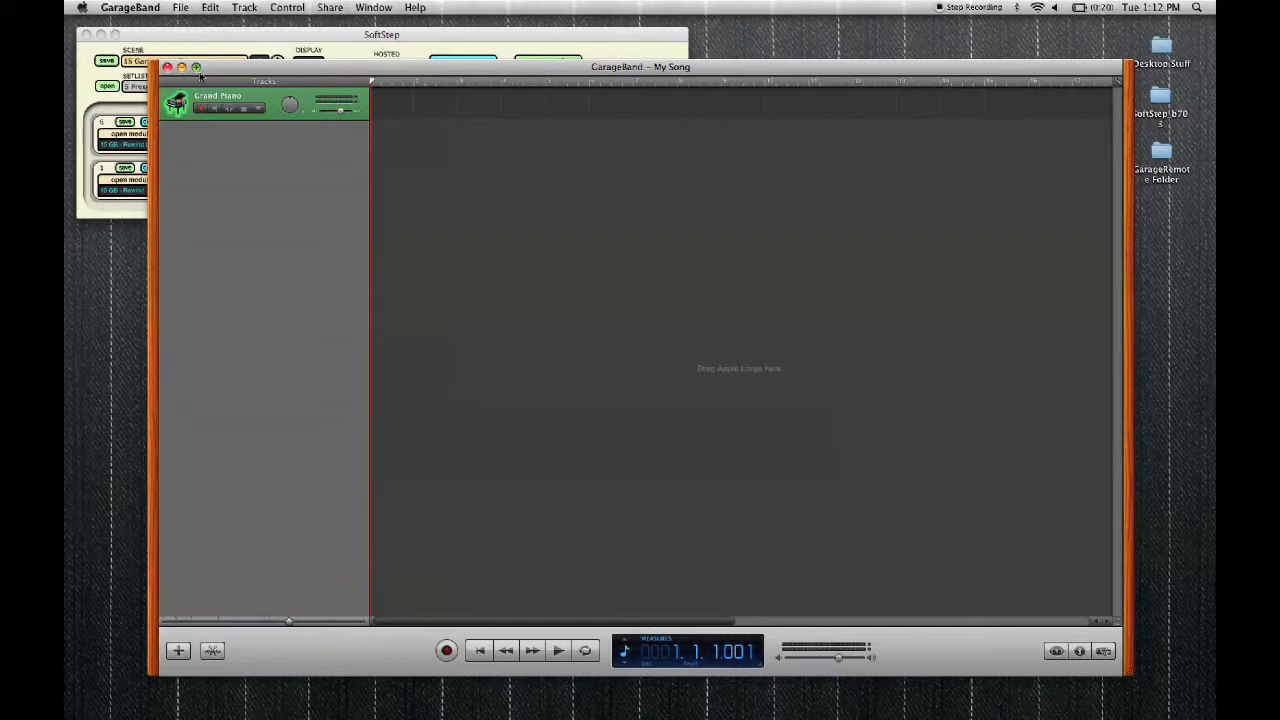
# Step: Create a new software instrument track via Track > New Track
pyautogui.click(244, 8)
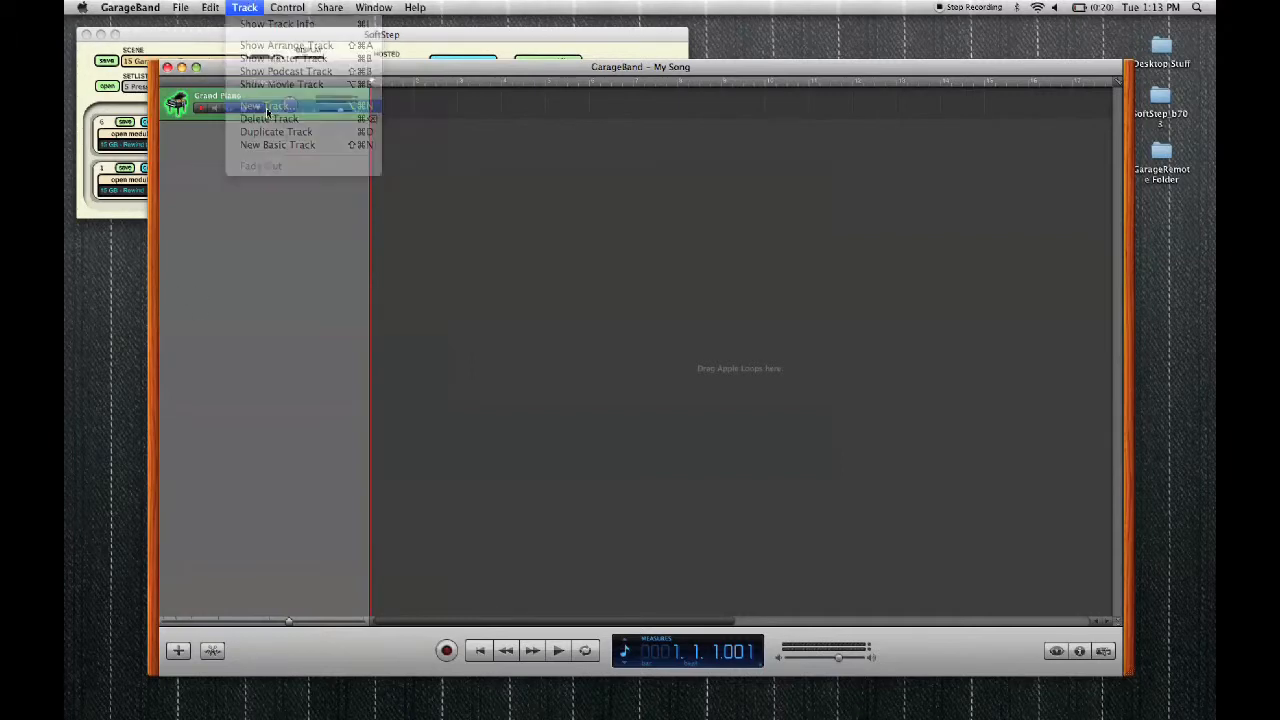
pyautogui.click(266, 106)
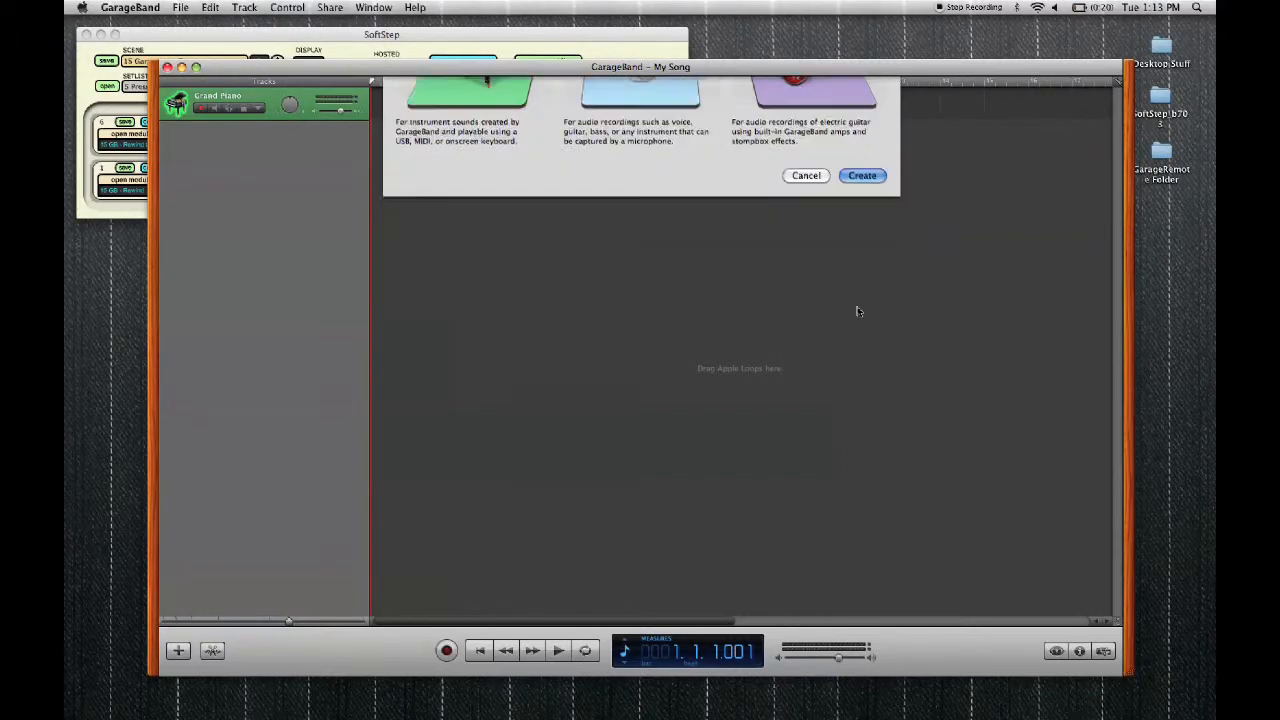
pyautogui.click(862, 176)
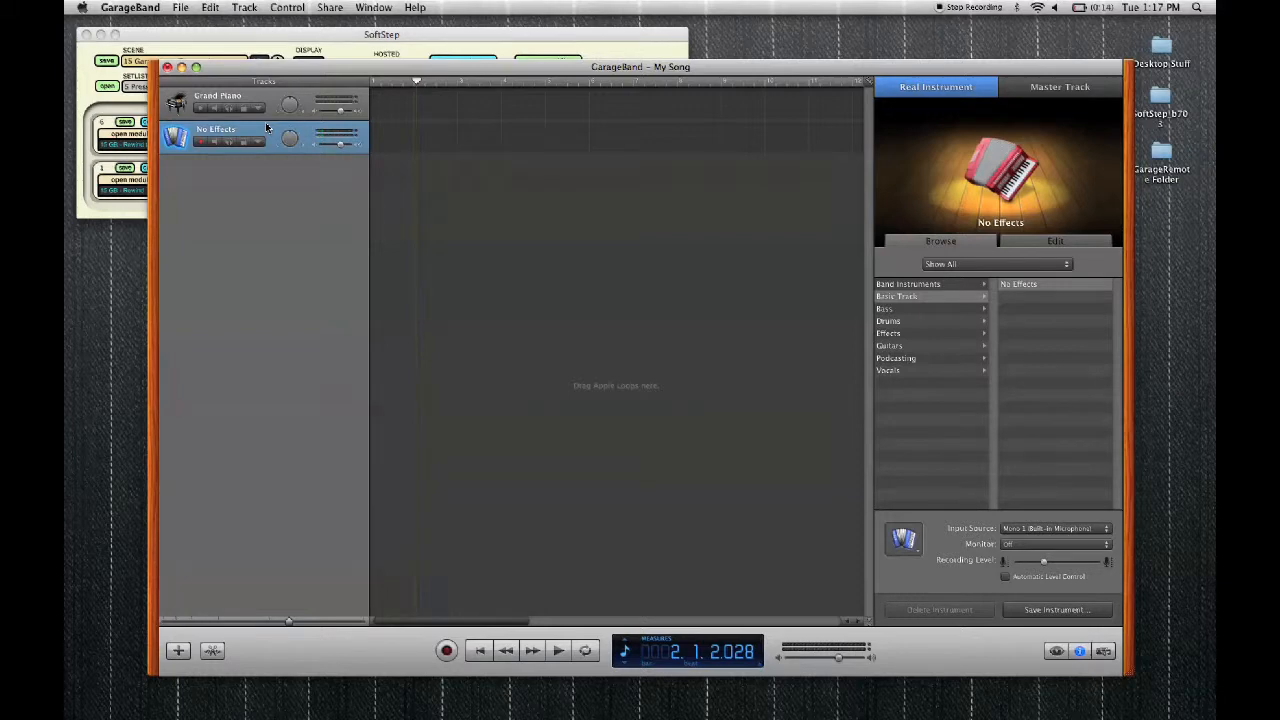
# Step: Begin recording on the No Effects track from the transport bar
pyautogui.click(446, 650)
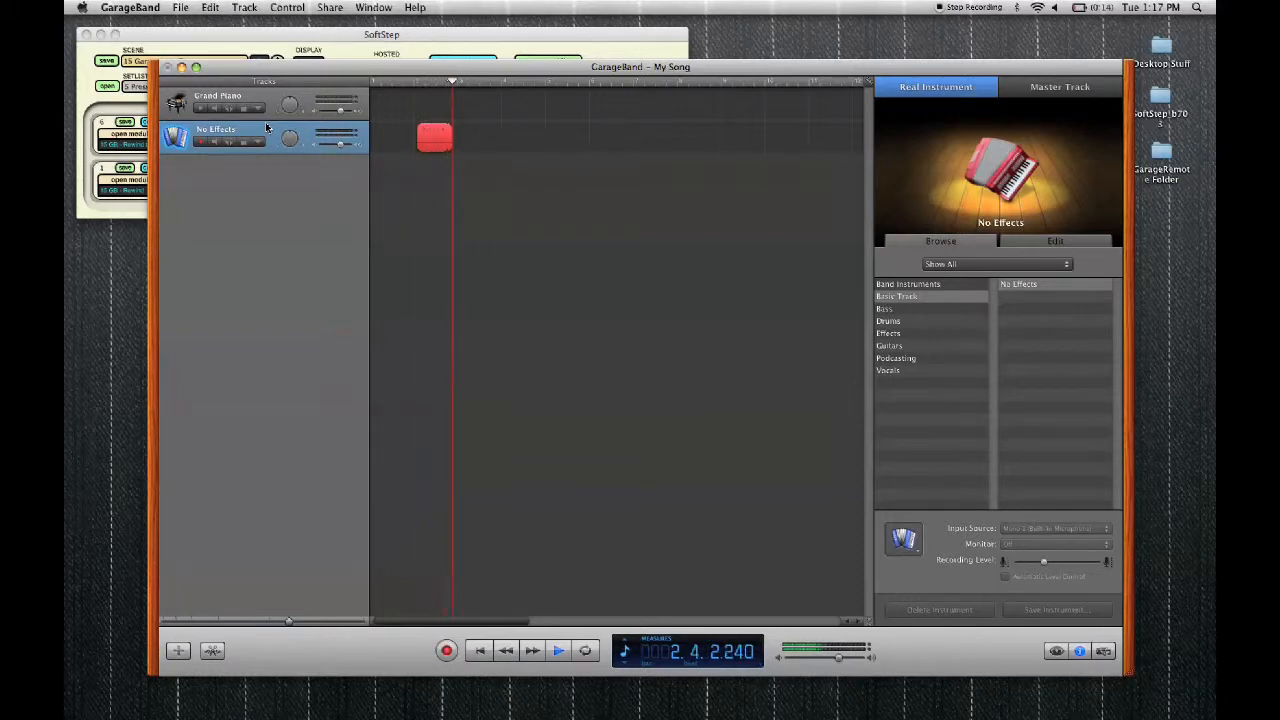